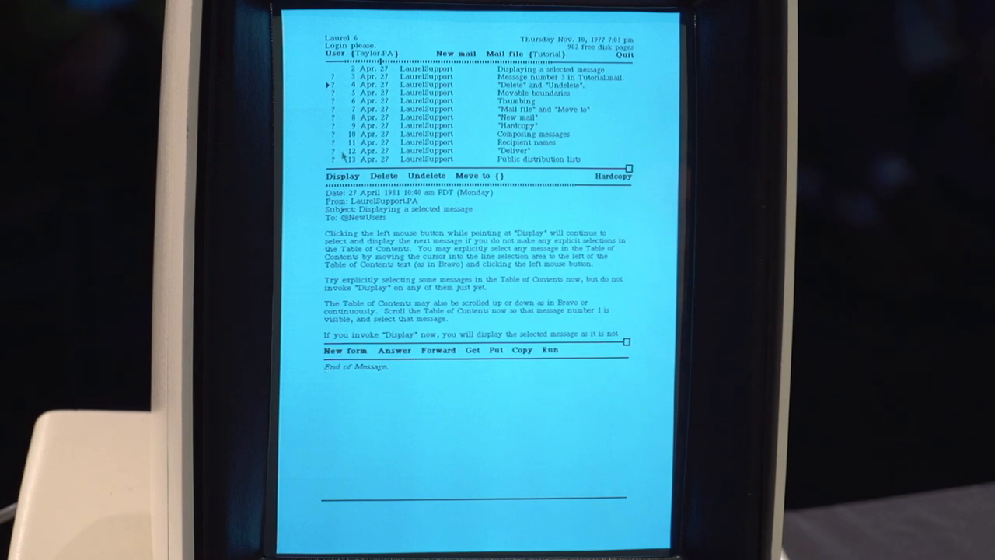
mouse_move(300, 93)
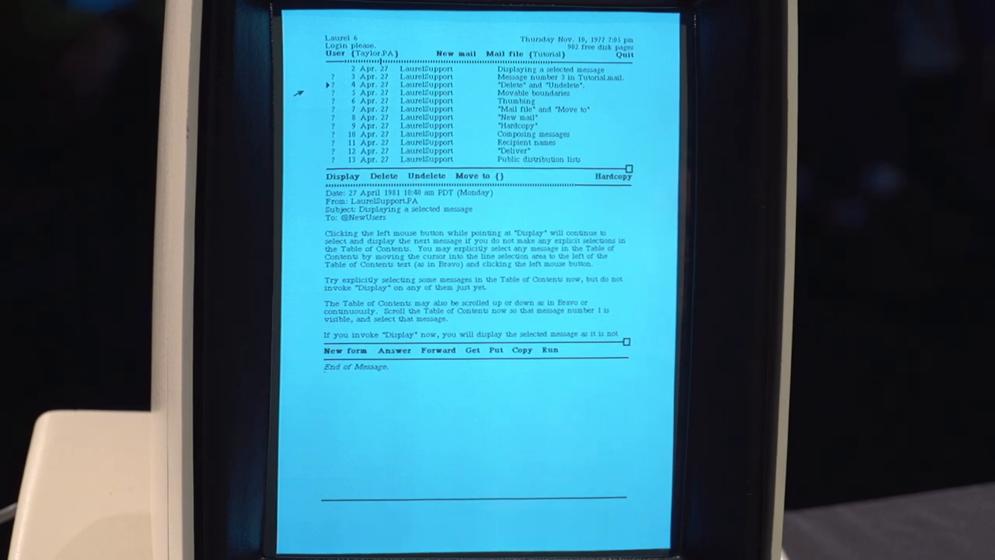